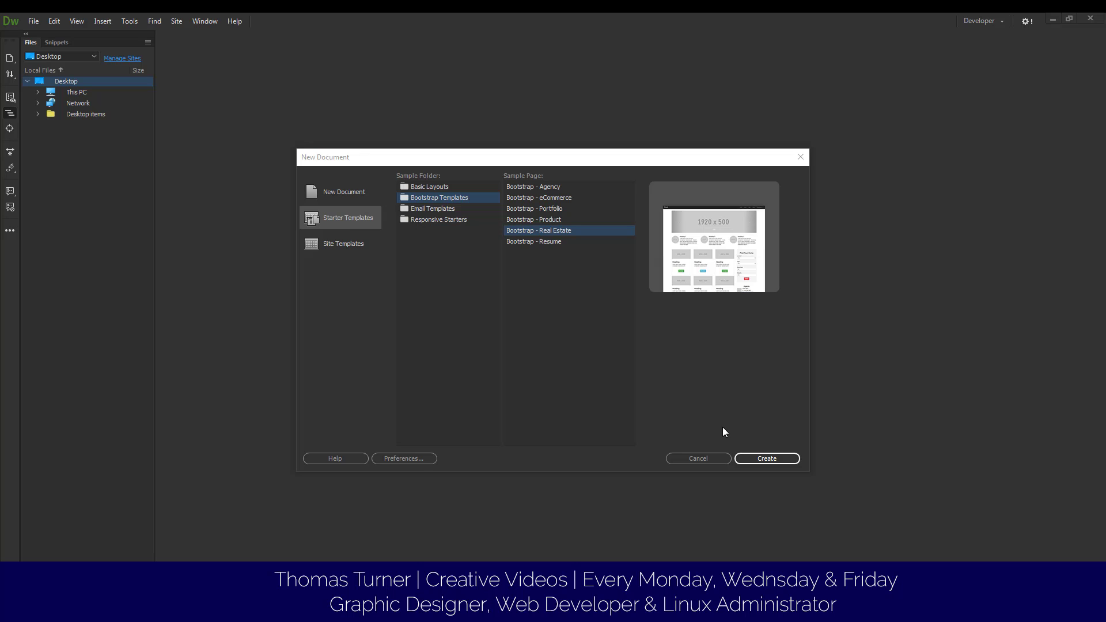
pyautogui.moveTo(729, 426)
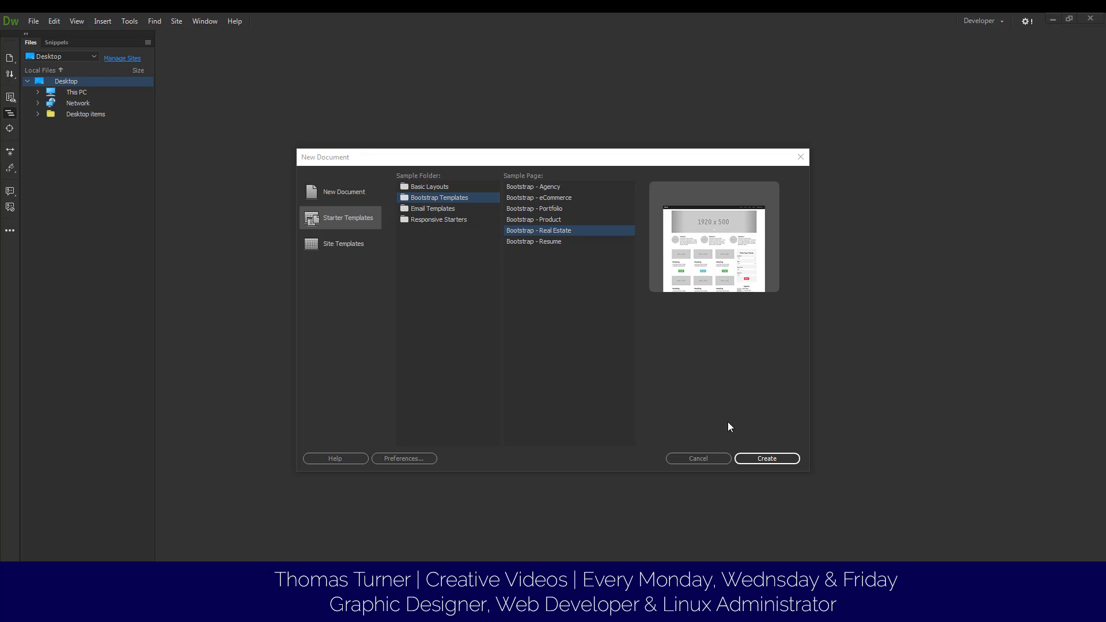
# Step: Create the Bootstrap Real Estate page and select the Heading 1 text in the first media block
pyautogui.click(765, 459)
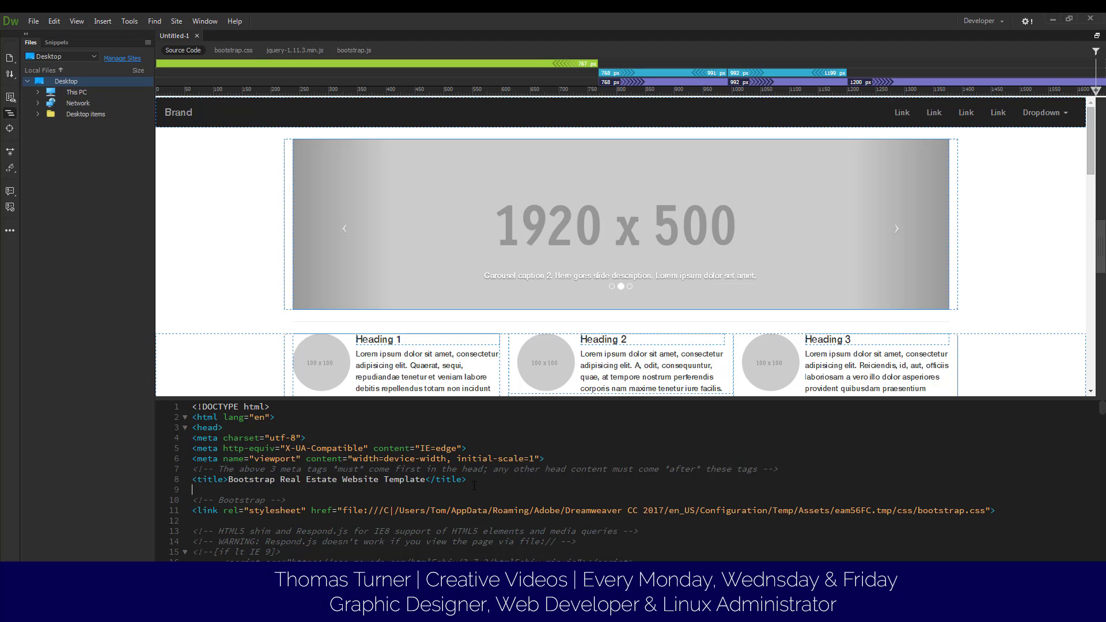
pyautogui.scroll(-3)
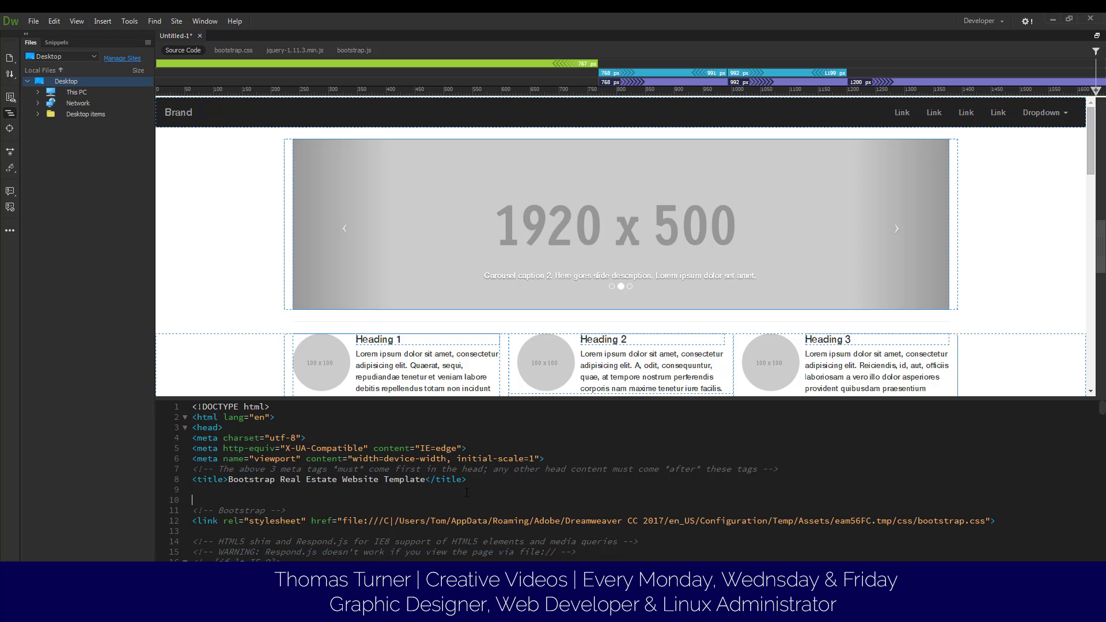
pyautogui.scroll(-3)
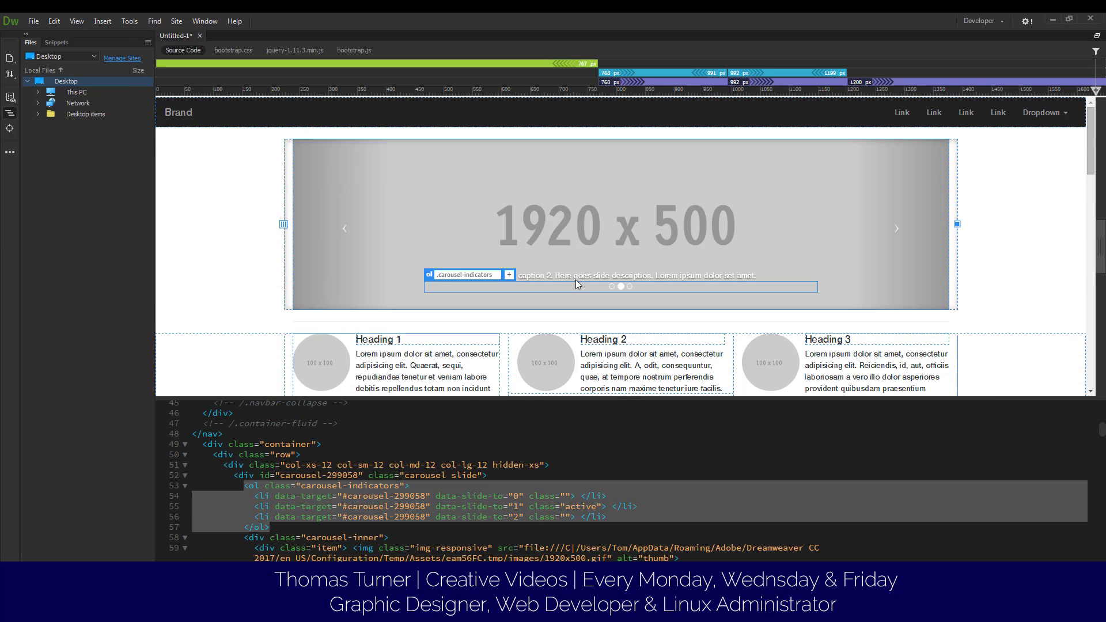
pyautogui.click(377, 339)
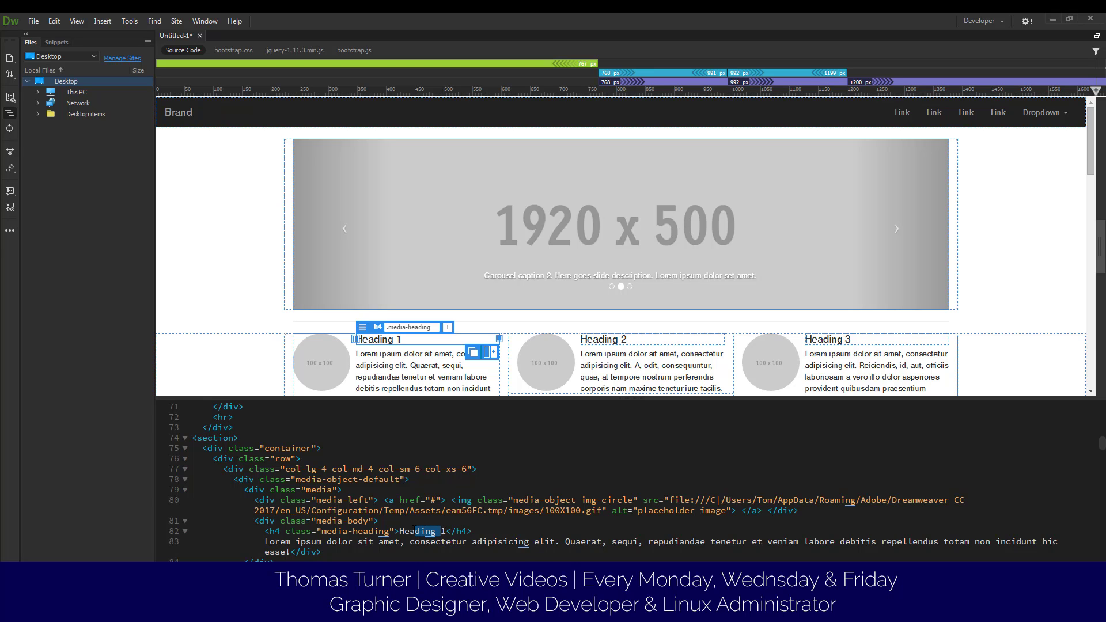
pyautogui.doubleClick(420, 531)
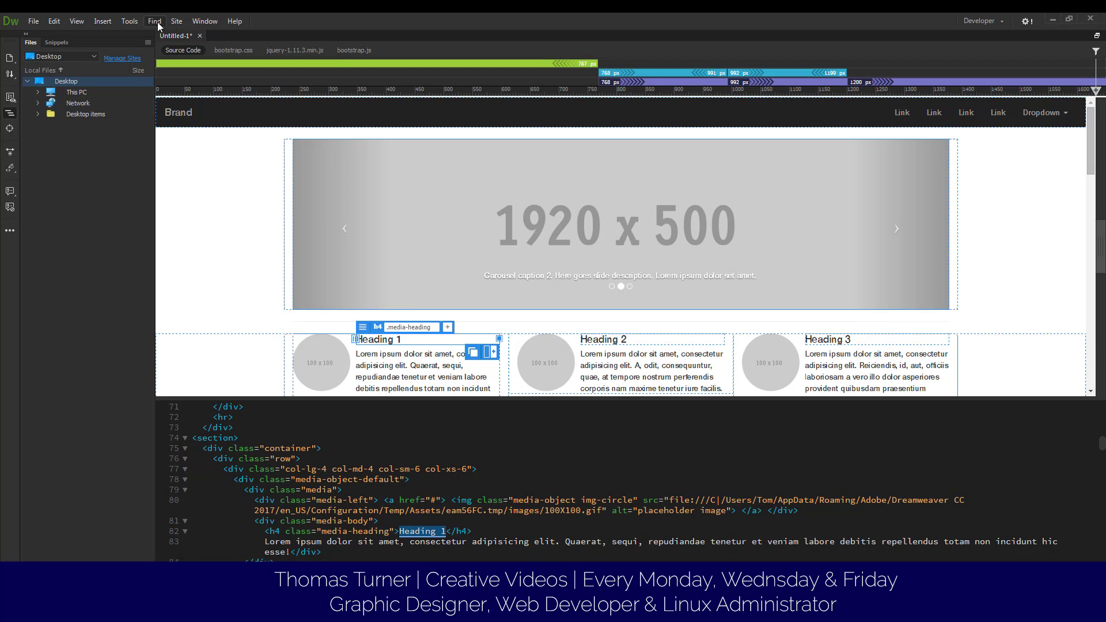
pyautogui.click(102, 21)
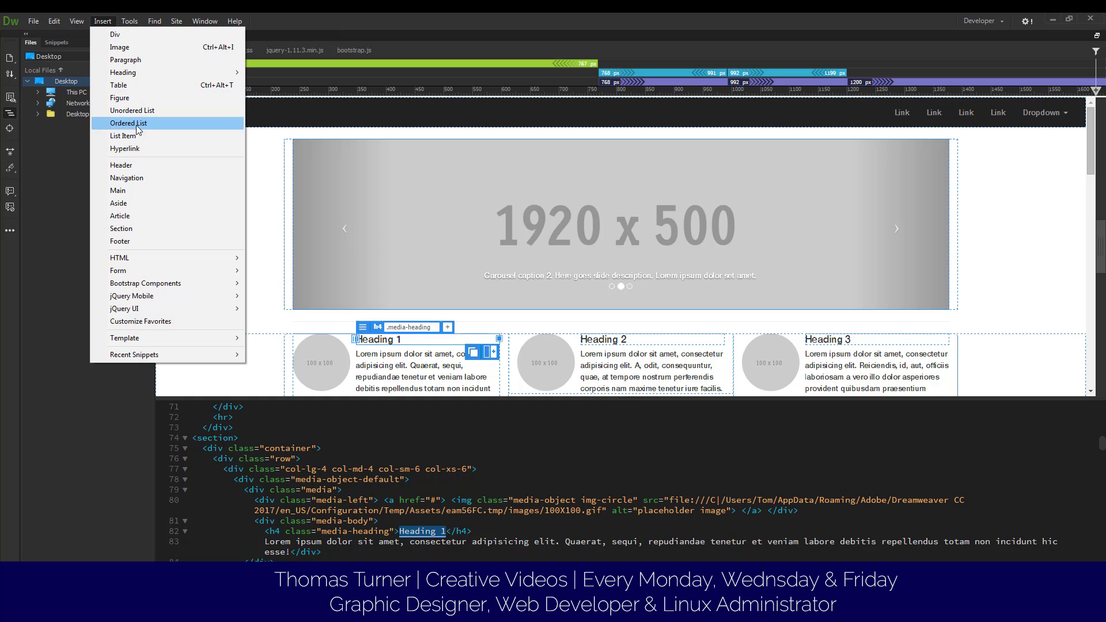
pyautogui.moveTo(155, 203)
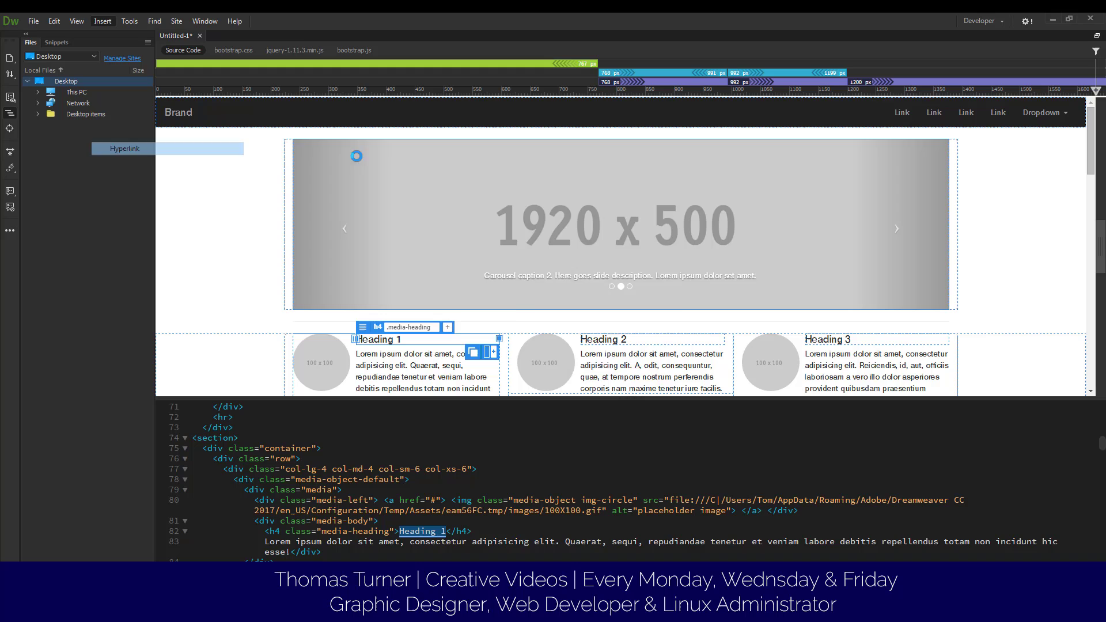
pyautogui.click(125, 149)
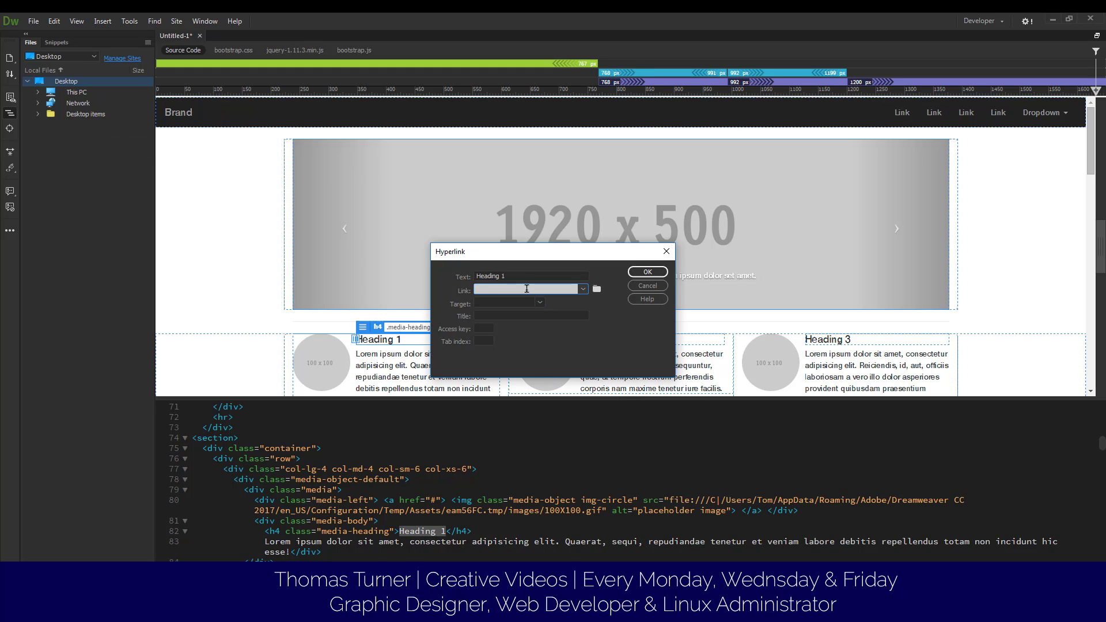
pyautogui.write('htp')
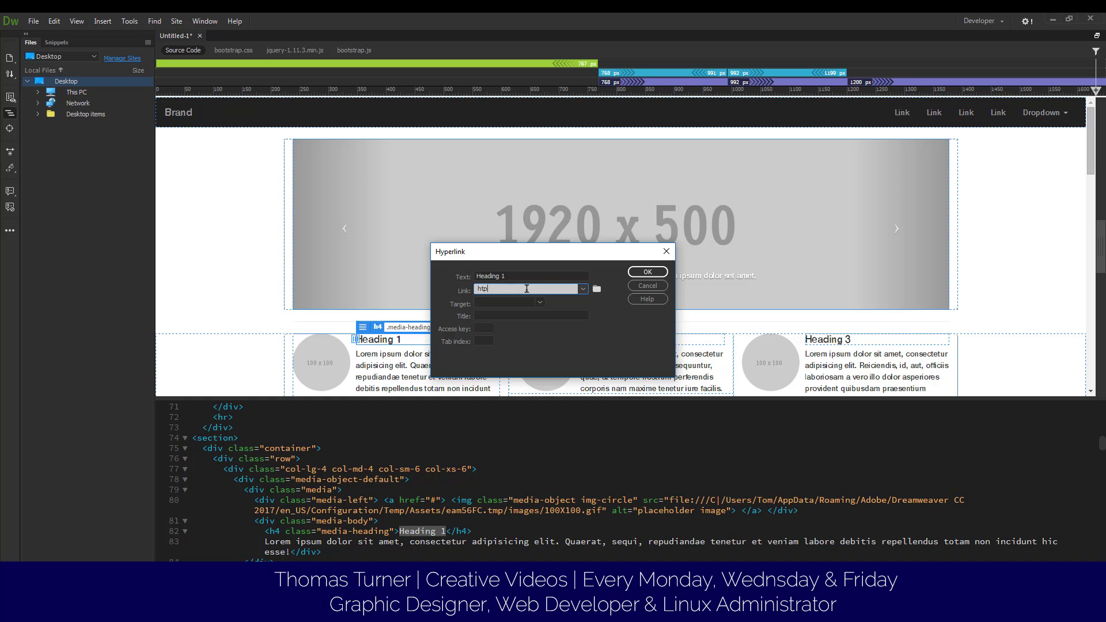
pyautogui.write('https://thomasturner.space')
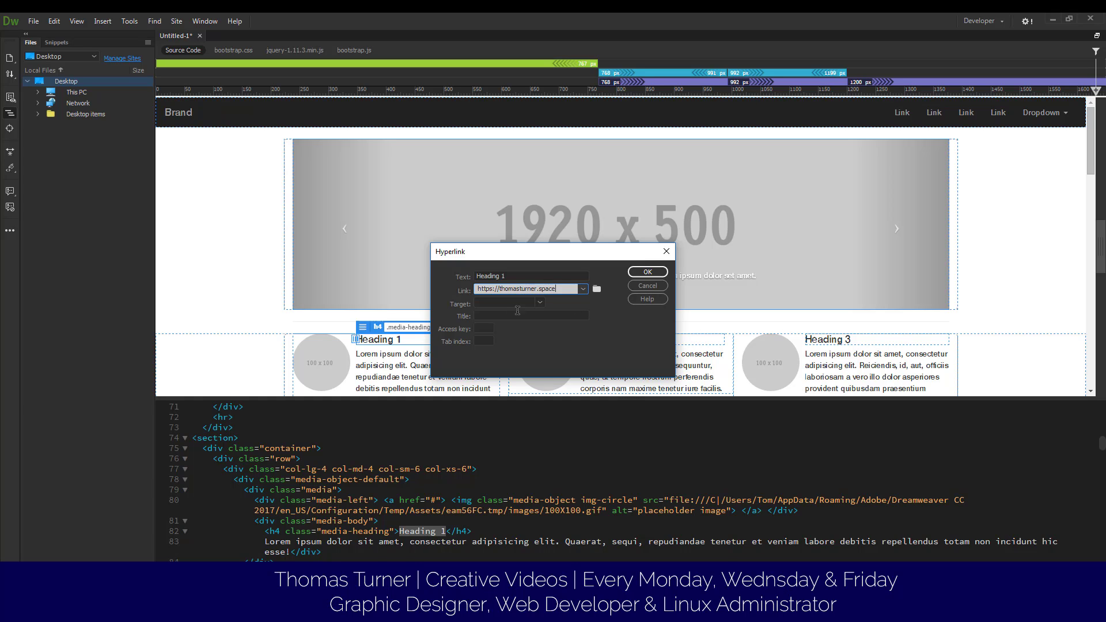
pyautogui.click(646, 271)
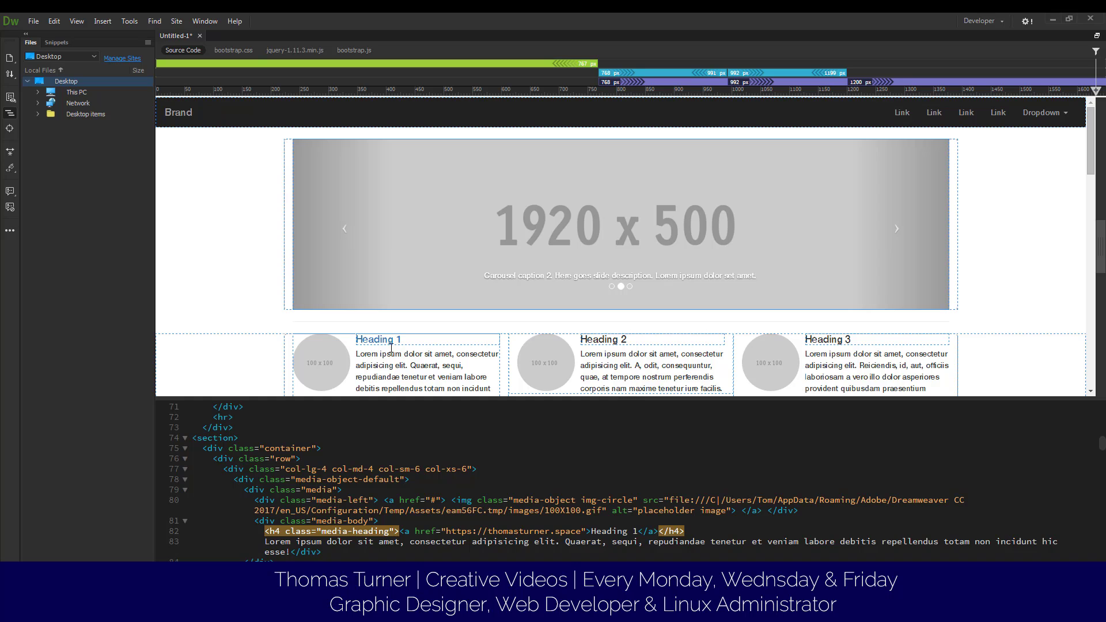
pyautogui.moveTo(415, 350)
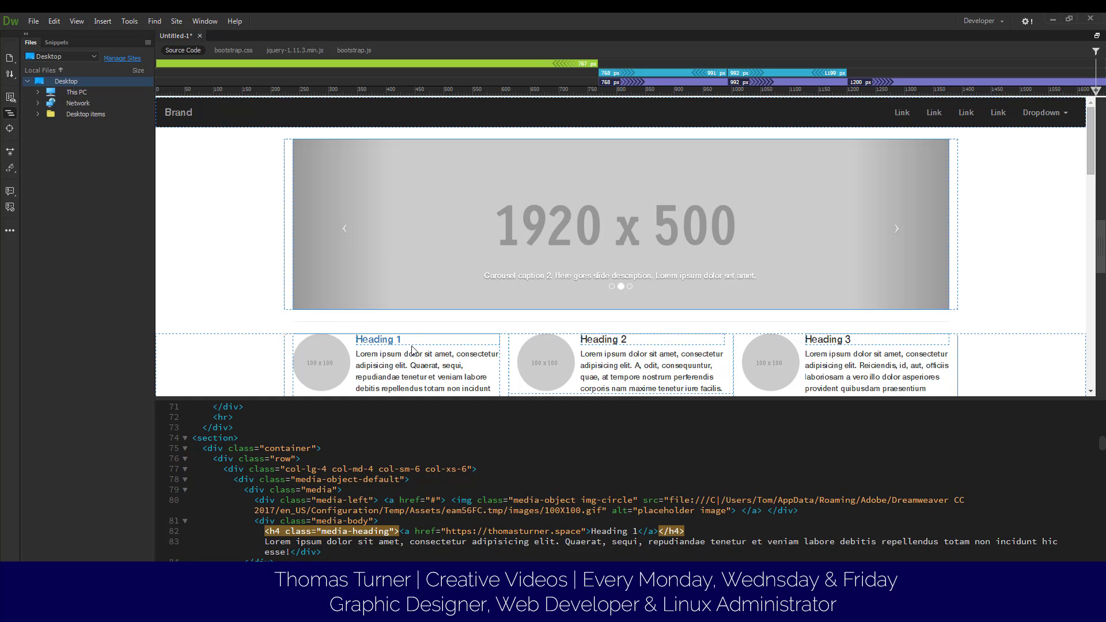
pyautogui.moveTo(426, 341)
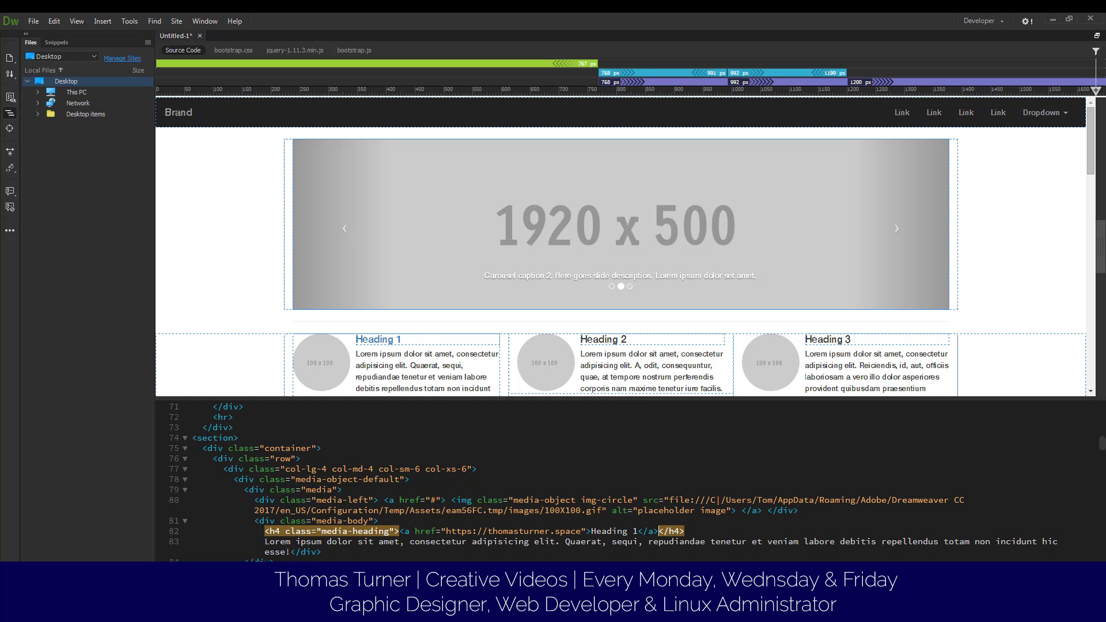
pyautogui.moveTo(426, 367)
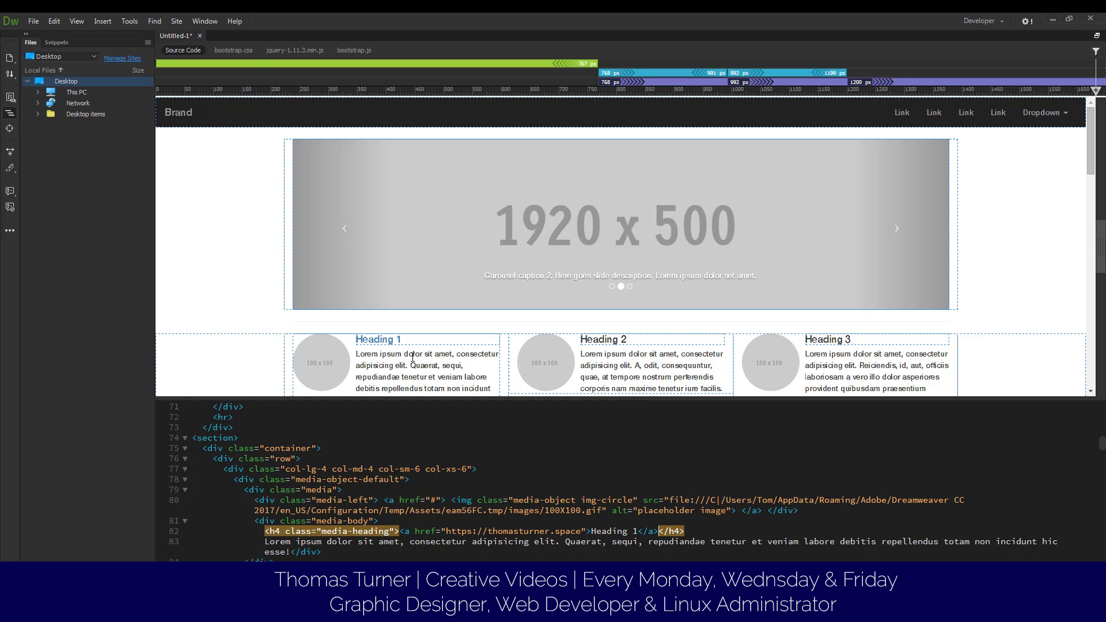
pyautogui.moveTo(385, 344)
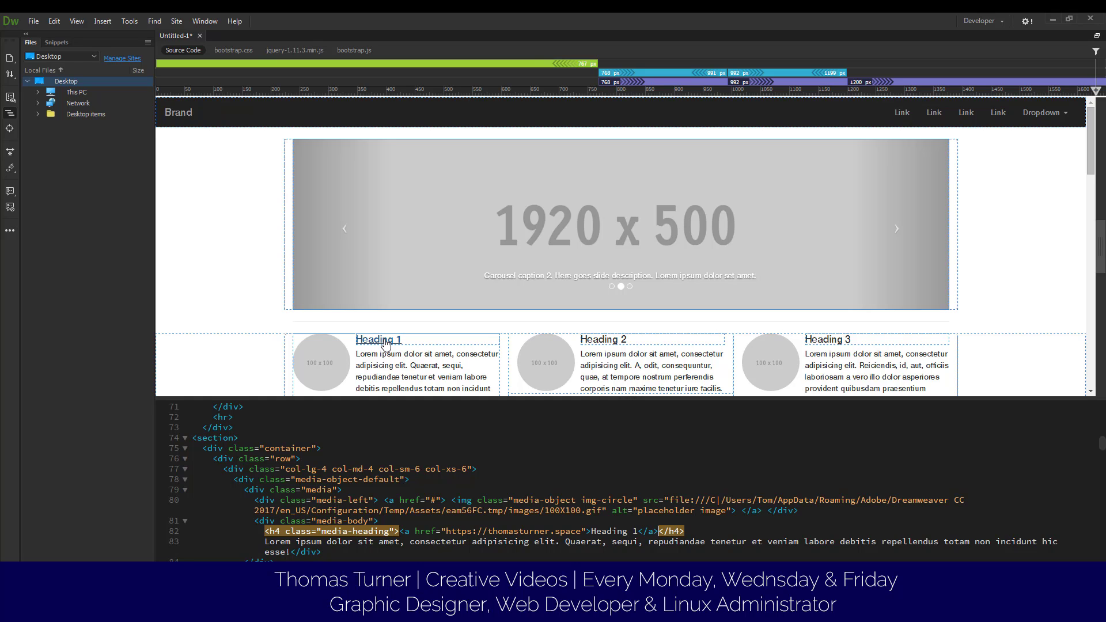
pyautogui.moveTo(233, 50)
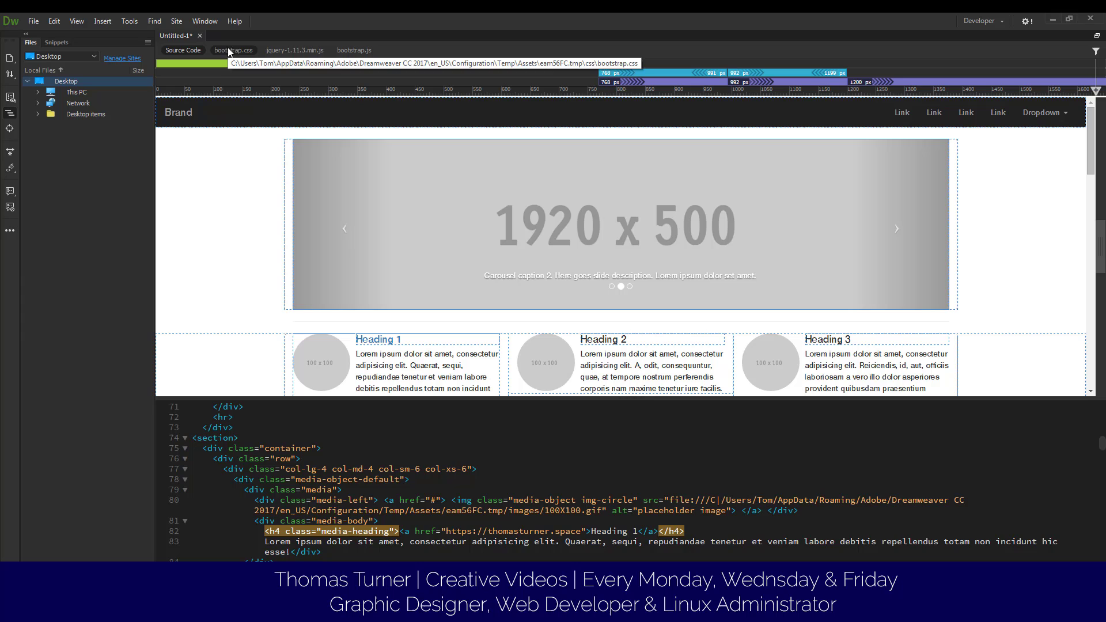
pyautogui.scroll(3)
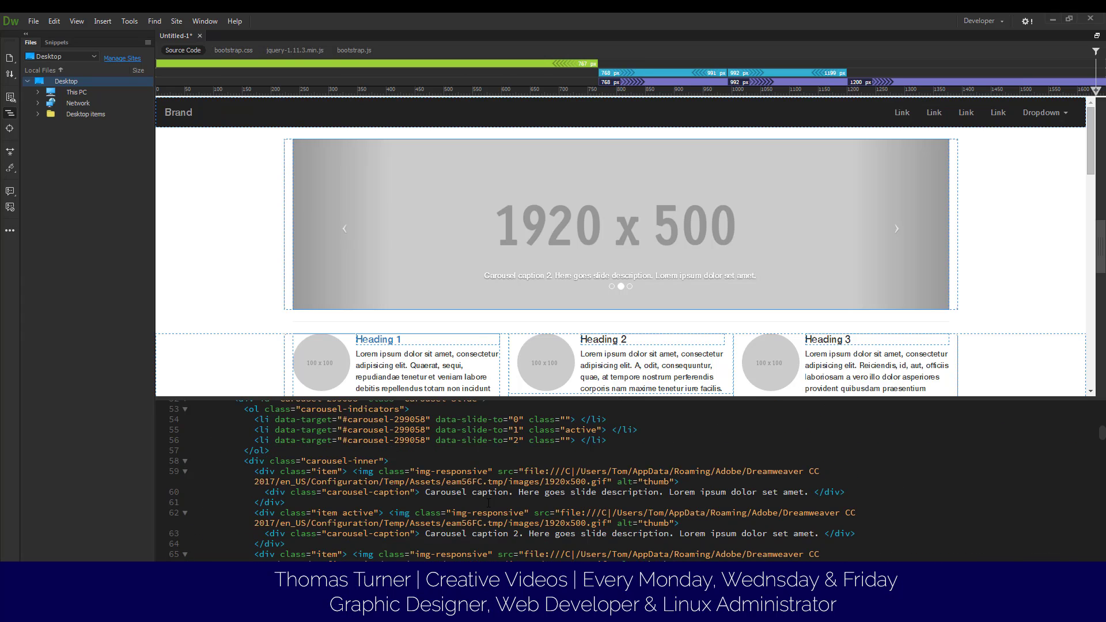
pyautogui.scroll(-3)
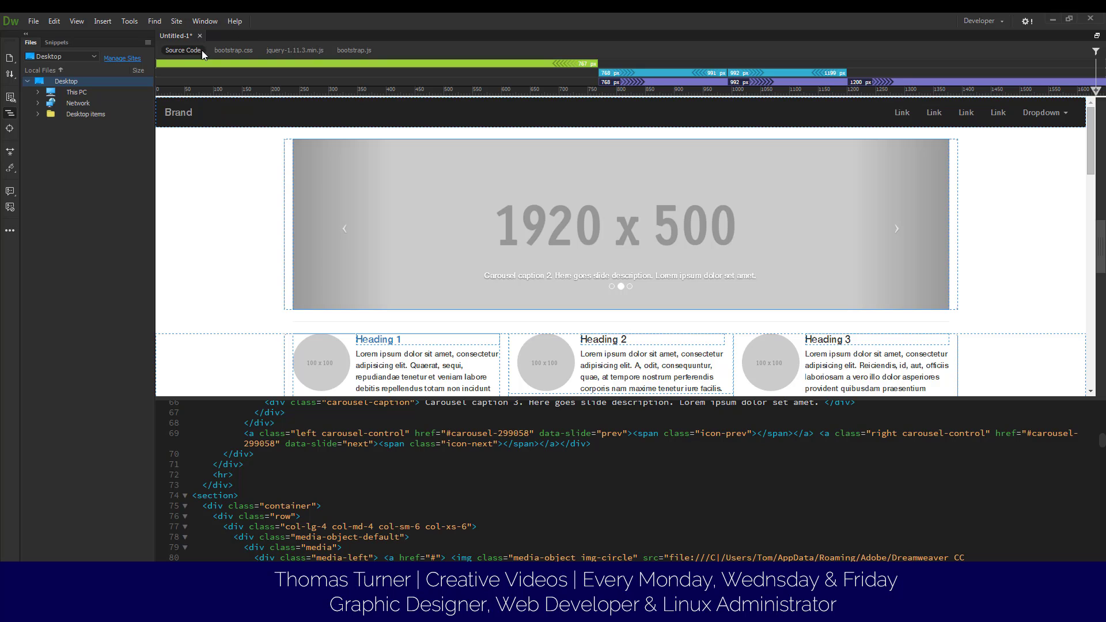
# Step: Make bootstrap.css writable and add a blank line after the html rule
pyautogui.click(233, 49)
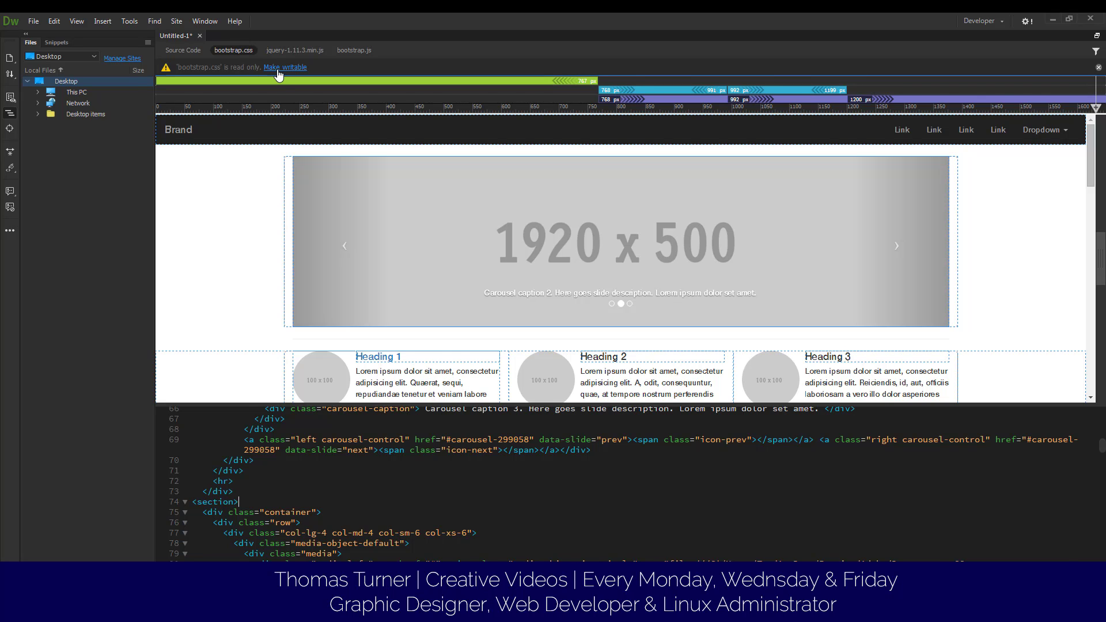
pyautogui.click(284, 67)
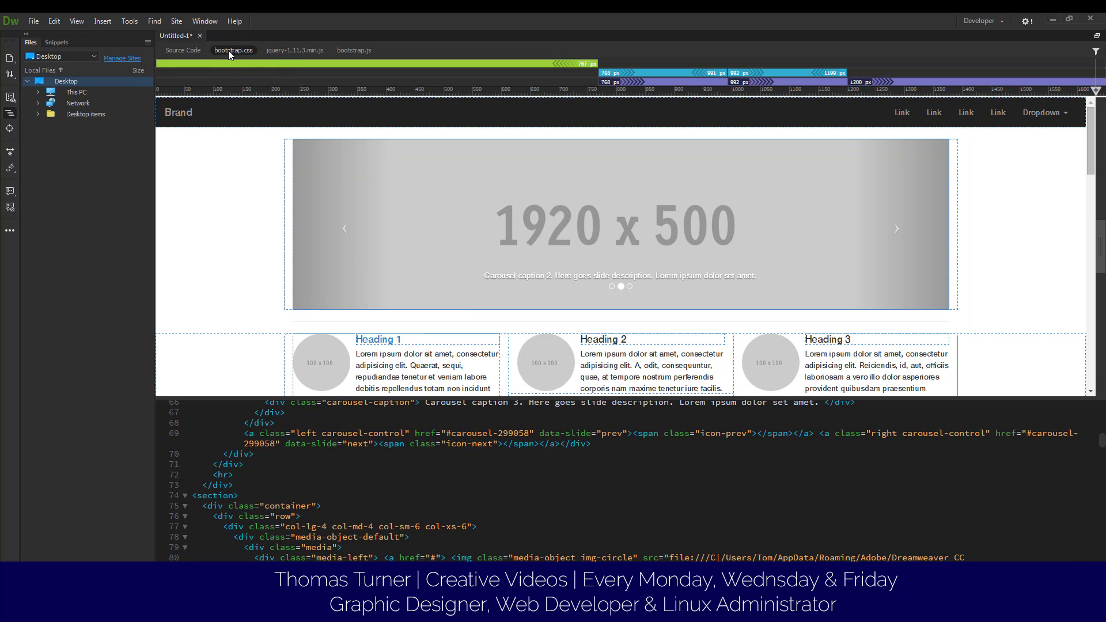
pyautogui.click(345, 227)
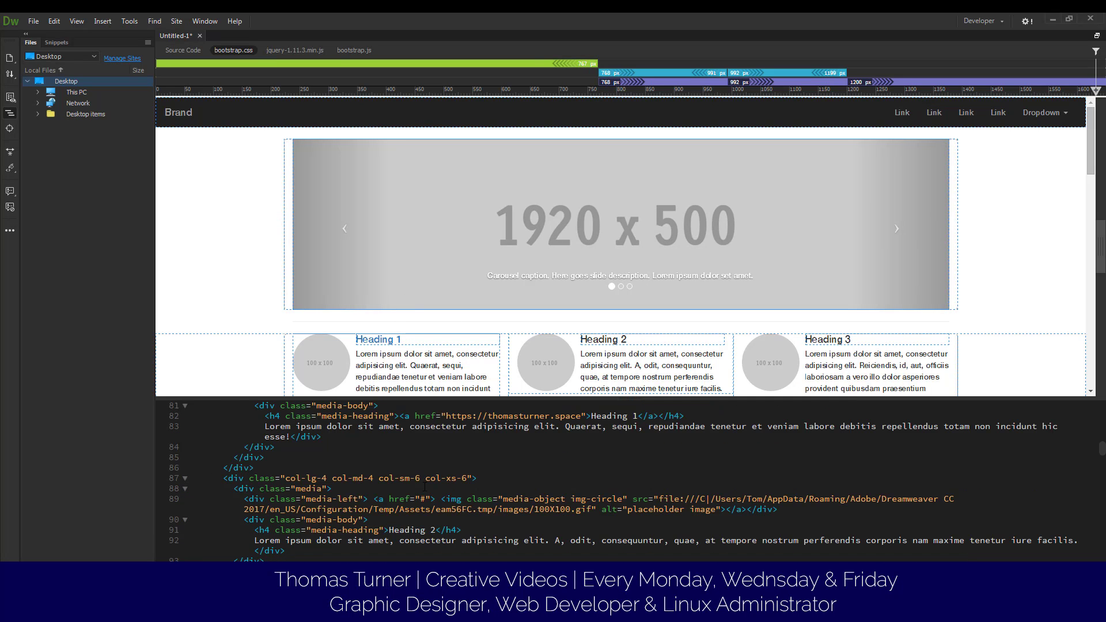
pyautogui.click(620, 363)
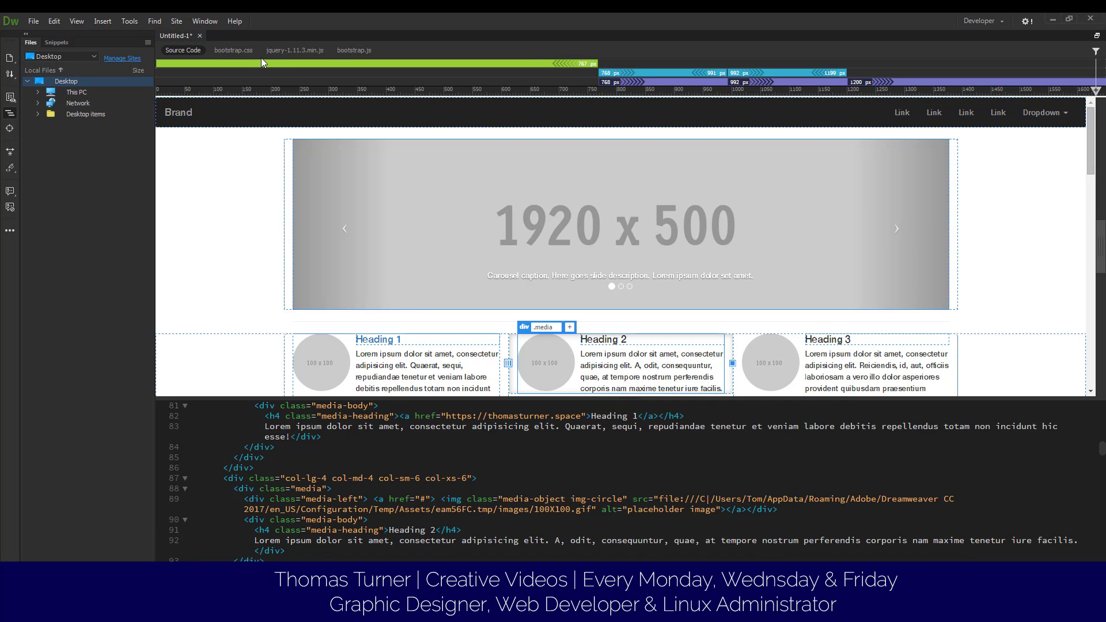
pyautogui.click(234, 49)
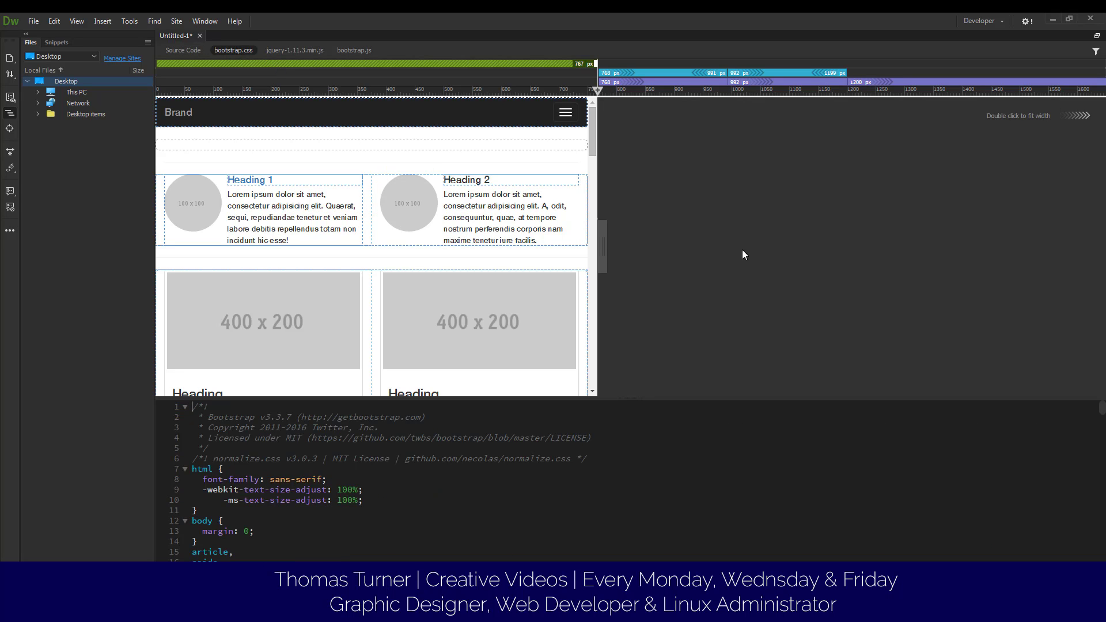
pyautogui.moveTo(608, 150)
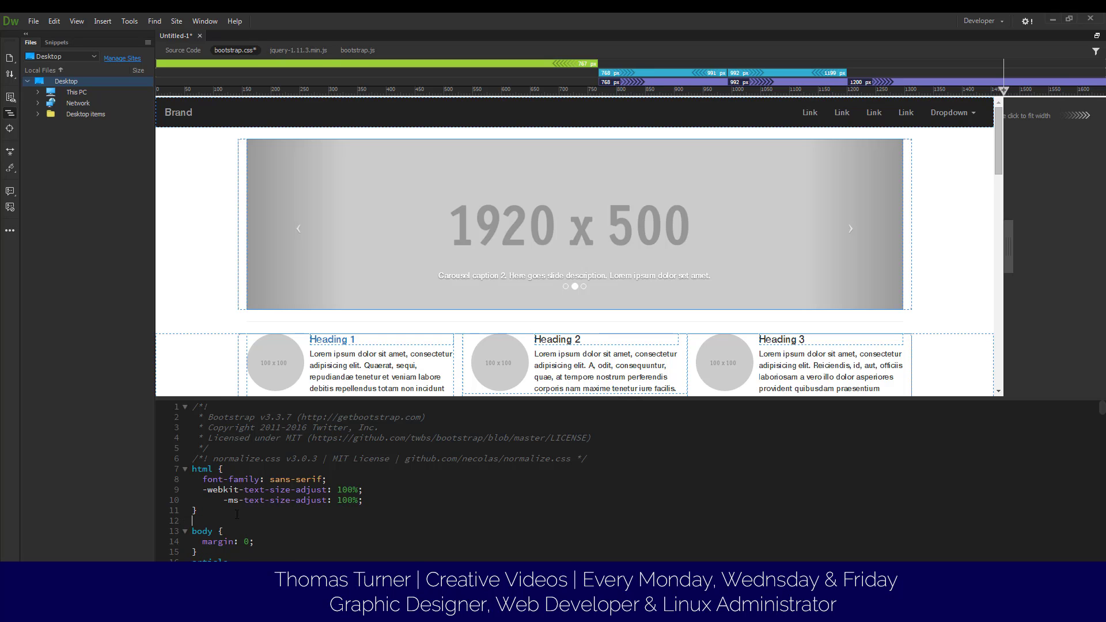
# Step: Add an a {color: rgba(255,0,0,1.00)} rule using the Color Picker, turning Heading 1 red
pyautogui.click(851, 228)
pyautogui.write('a')
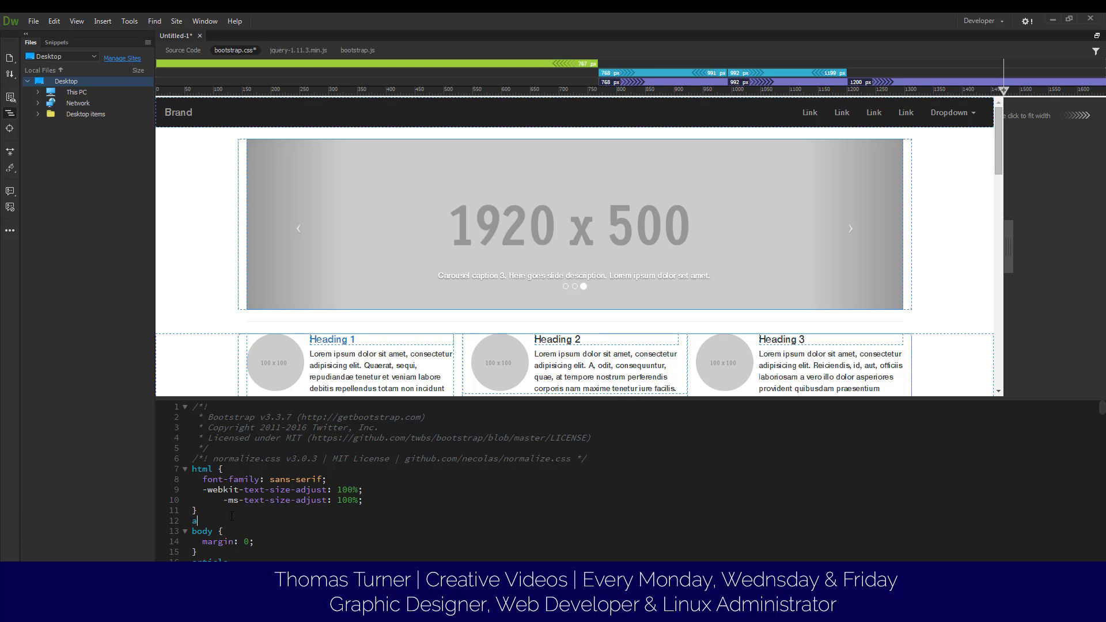
pyautogui.write('{color:')
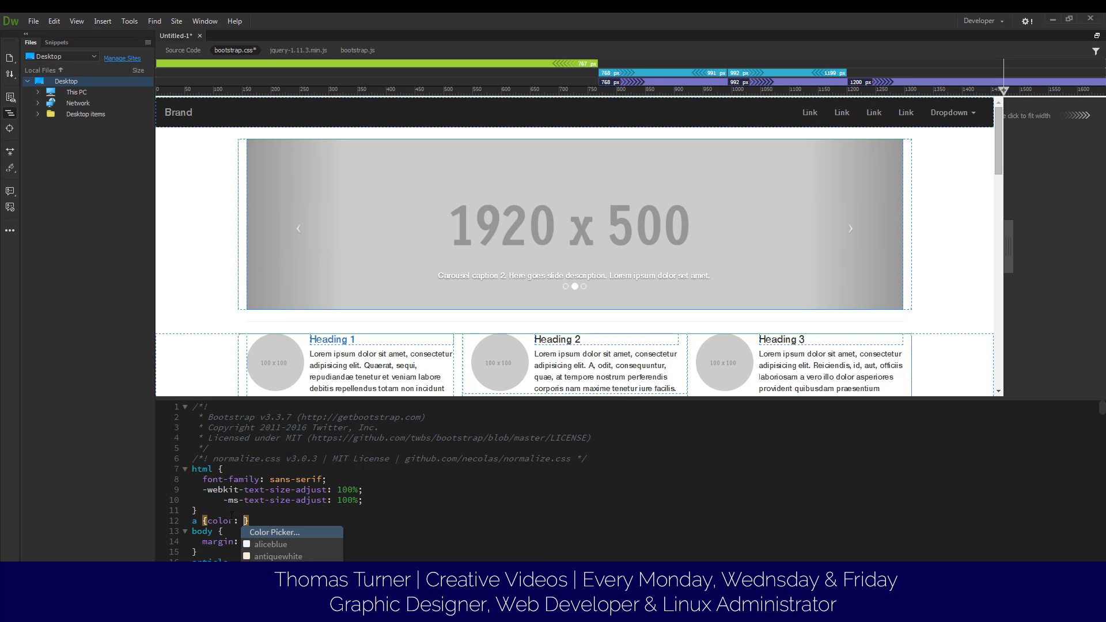
pyautogui.click(274, 532)
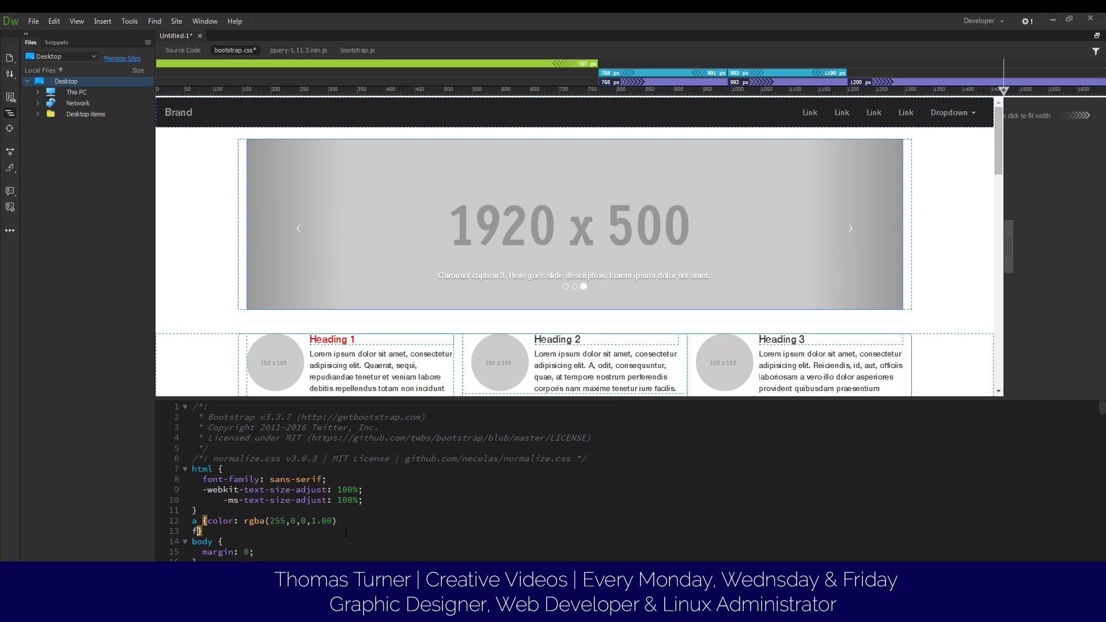
# Step: Add font-family: Cambria, "Hoefler Text", "Liberation Serif", Times, "Times New Roman", serif; to the a rule
pyautogui.write('am')
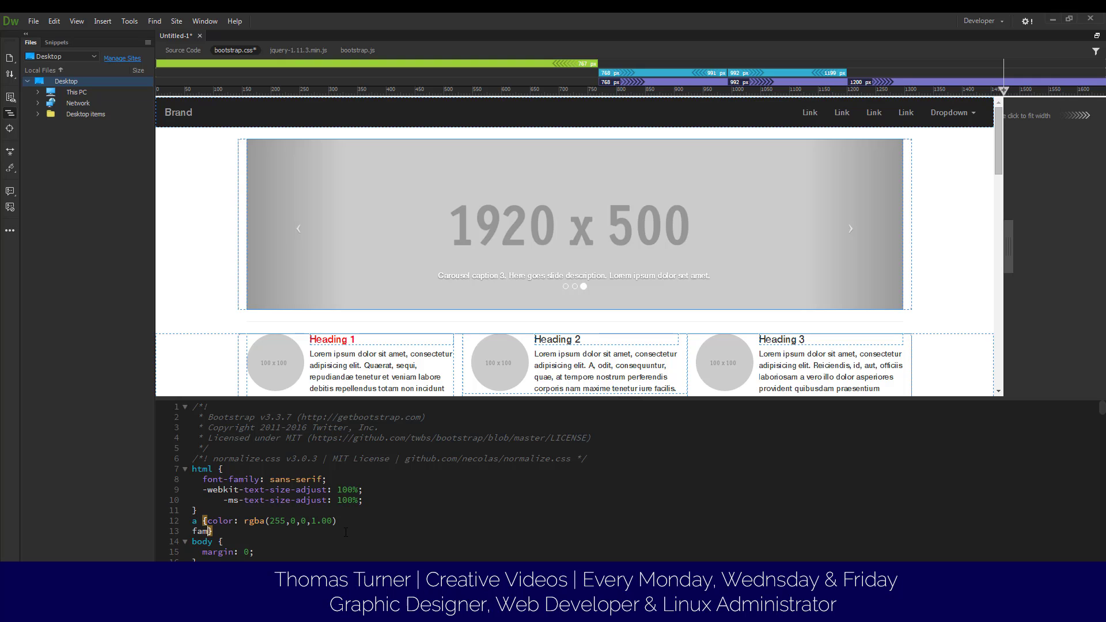
pyautogui.write('l')
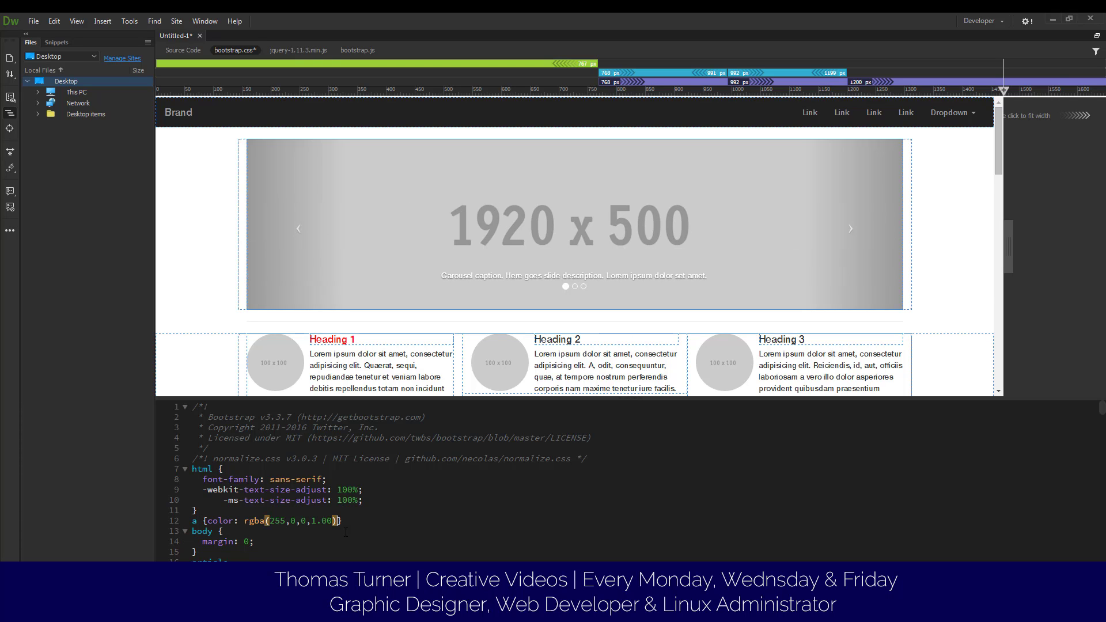
pyautogui.write('family: Cambria, "Hoefler Text", "Liberation Serif", Times, "Times New Roman", "serif')
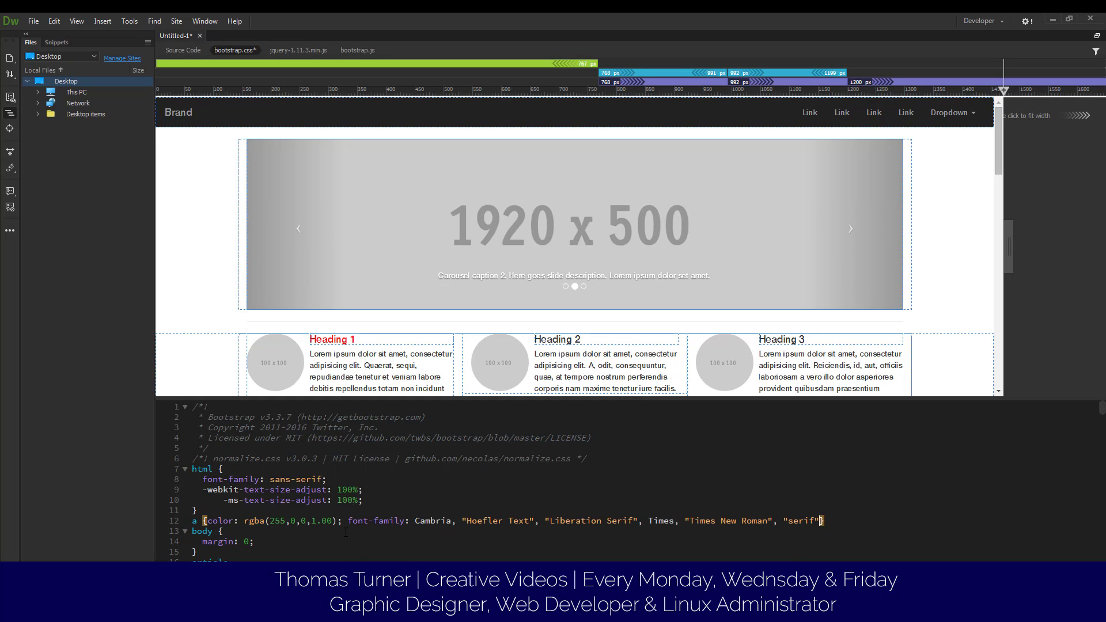
pyautogui.write(';')
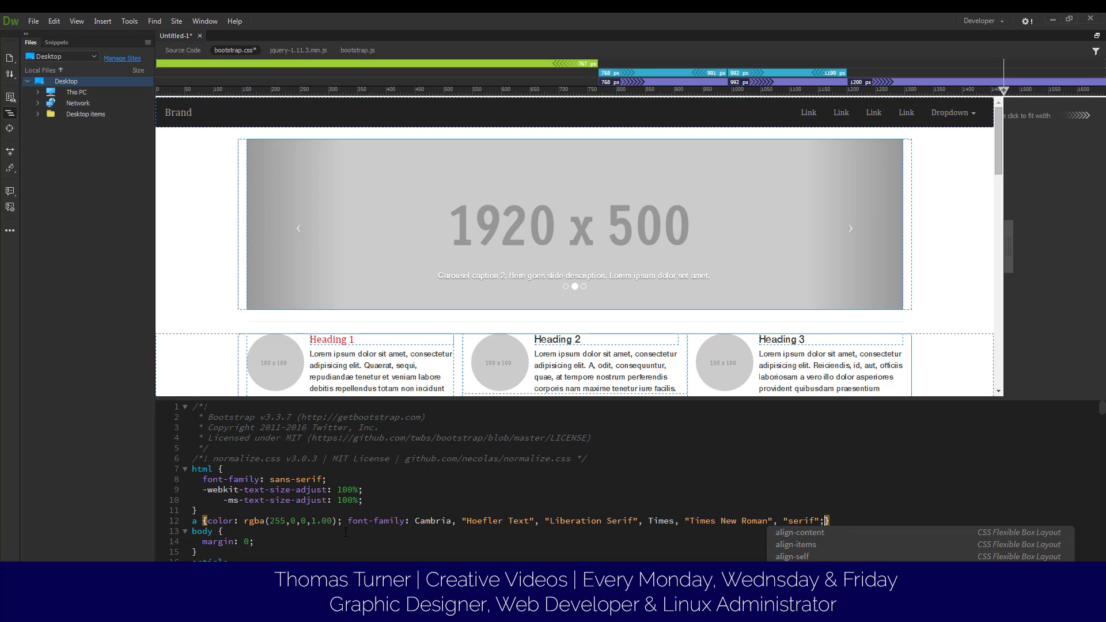